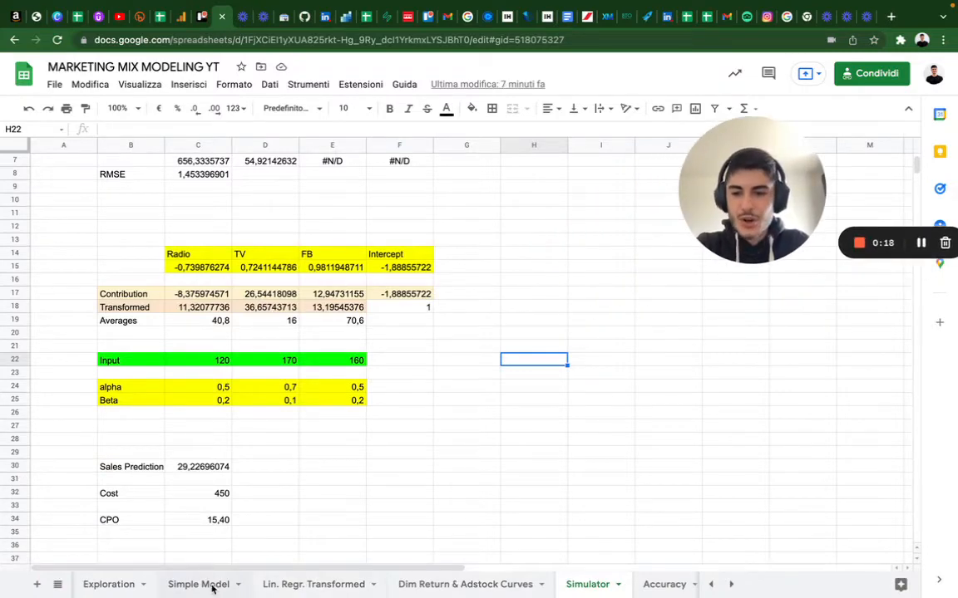
Step: Inspect the alpha cell G1 and the formula in G4 on the Lin. Regr. Transformed sheet
left_click(313, 585)
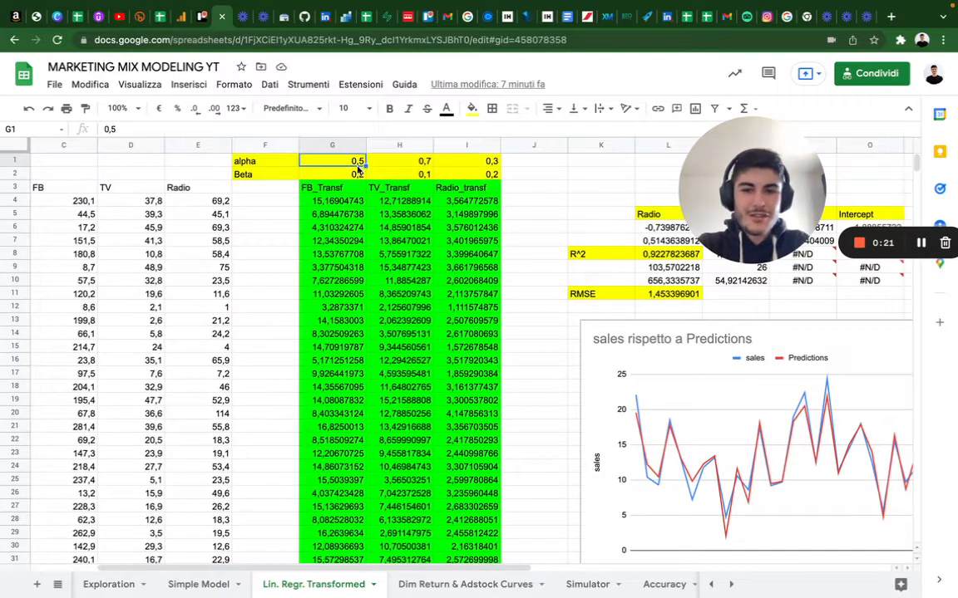
left_click(332, 174)
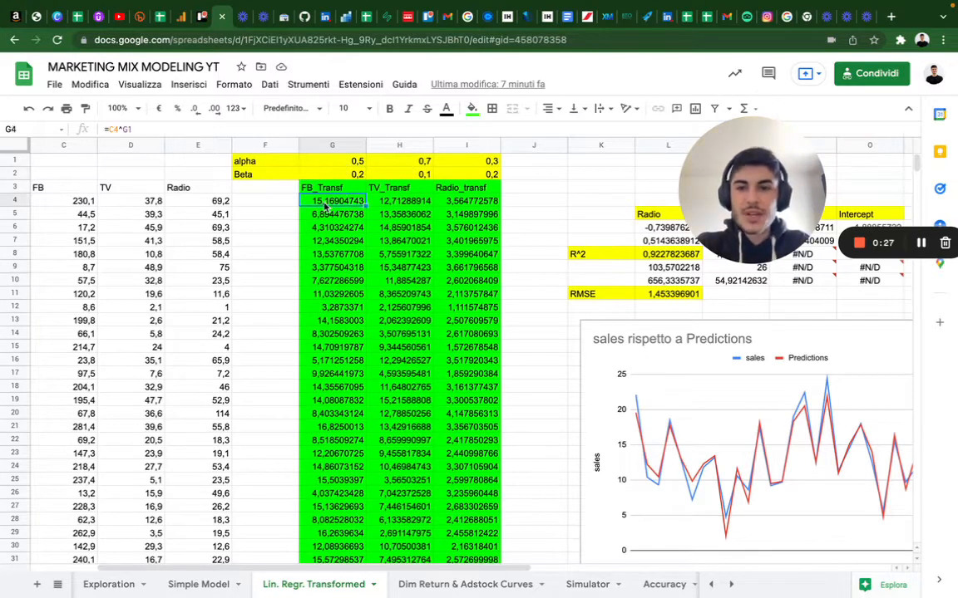
left_click(332, 212)
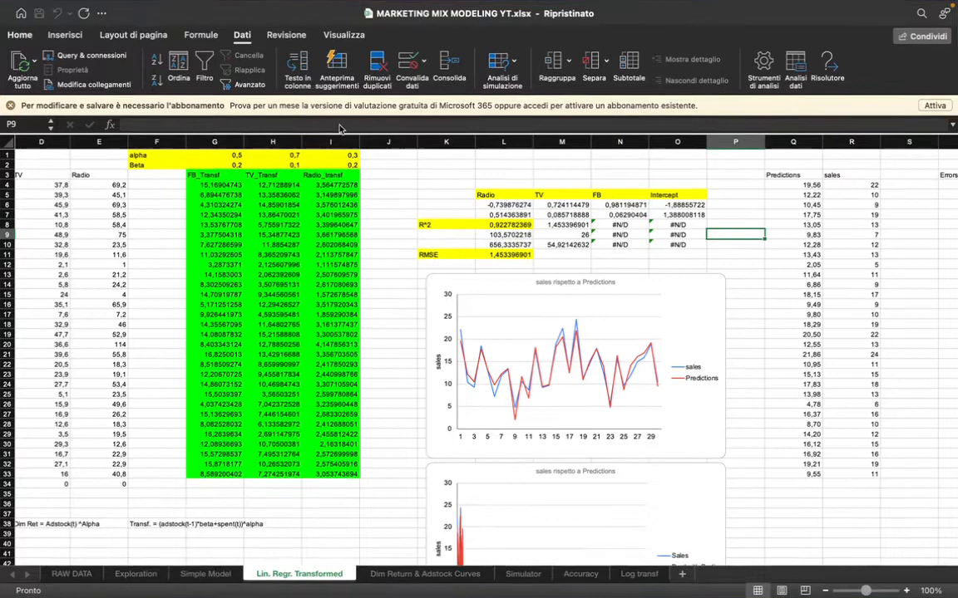
Step: Check the FB_Transf adstock formulas in G7 and G13, then switch to the RAW DATA sheet
left_click(389, 174)
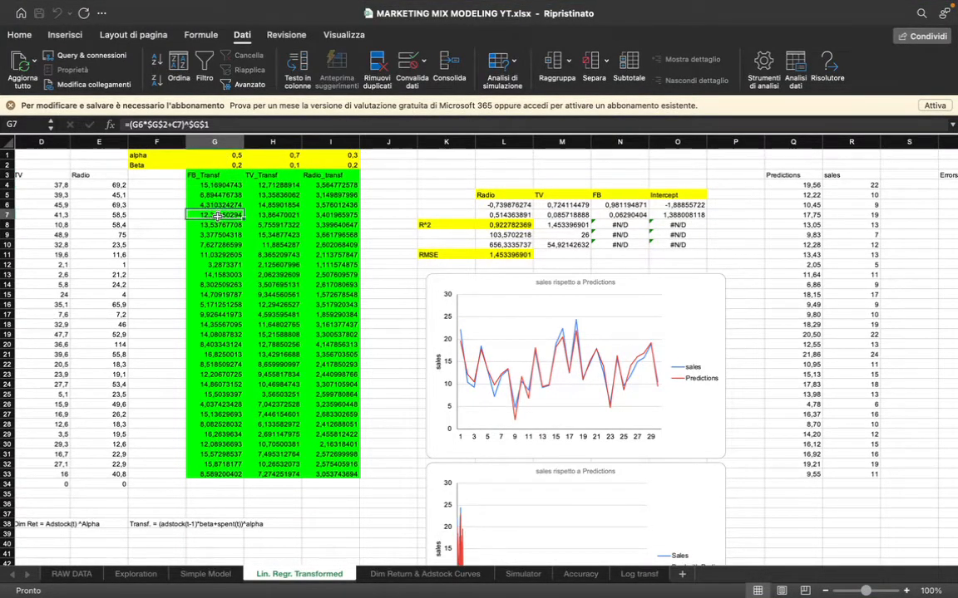
left_click(214, 275)
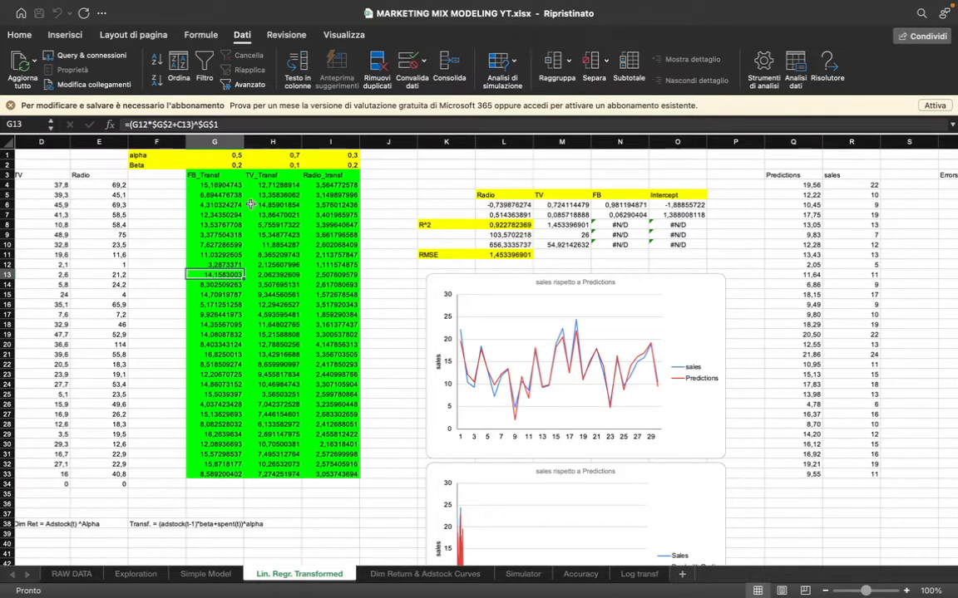
scroll("left", 3)
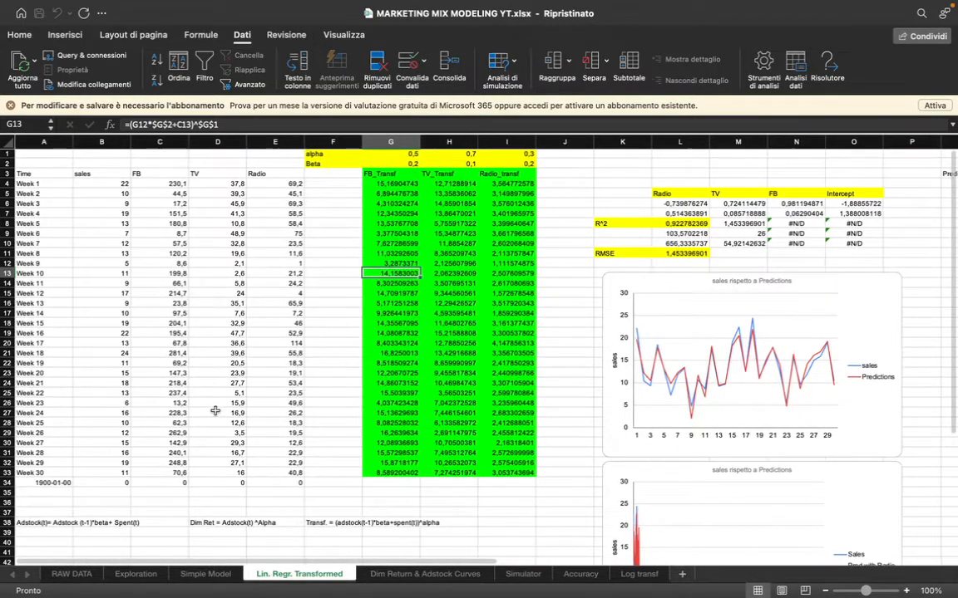
left_click(71, 575)
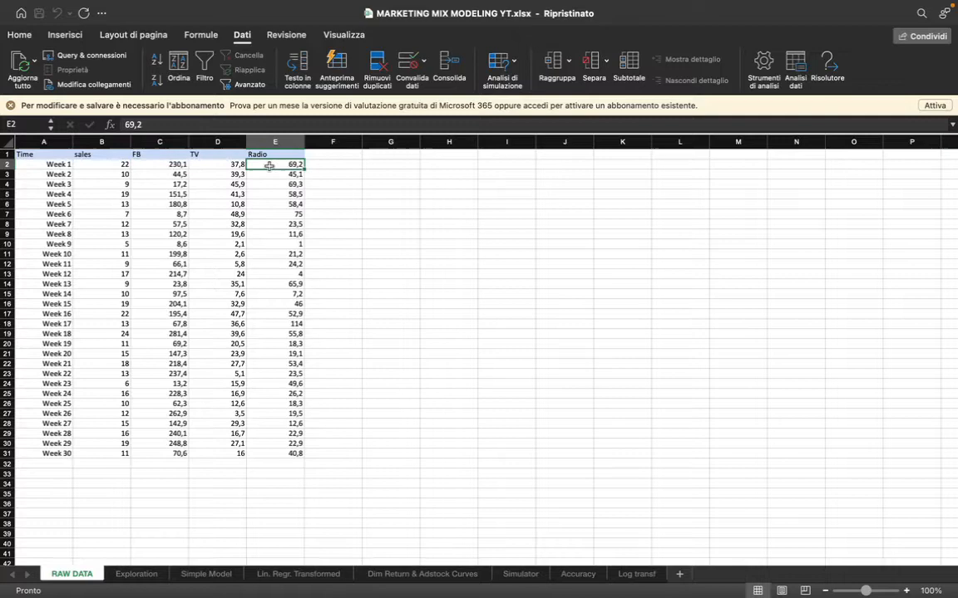
Step: Highlight the FB/TV/Radio spend and weekly sales ranges, then switch to Dim Return & Adstock Curves
left_click_drag(136, 153, 296, 213)
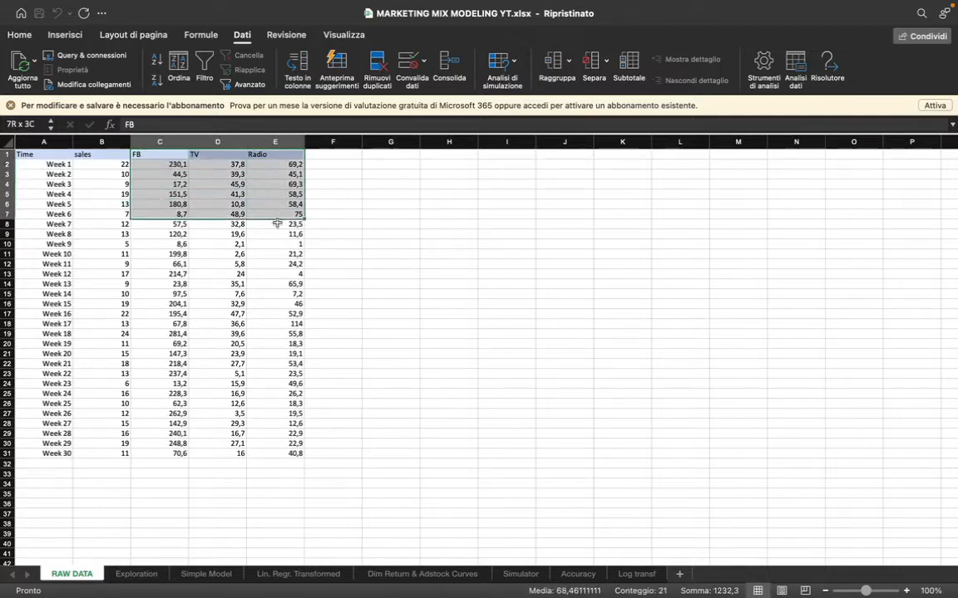
left_click_drag(279, 222, 273, 253)
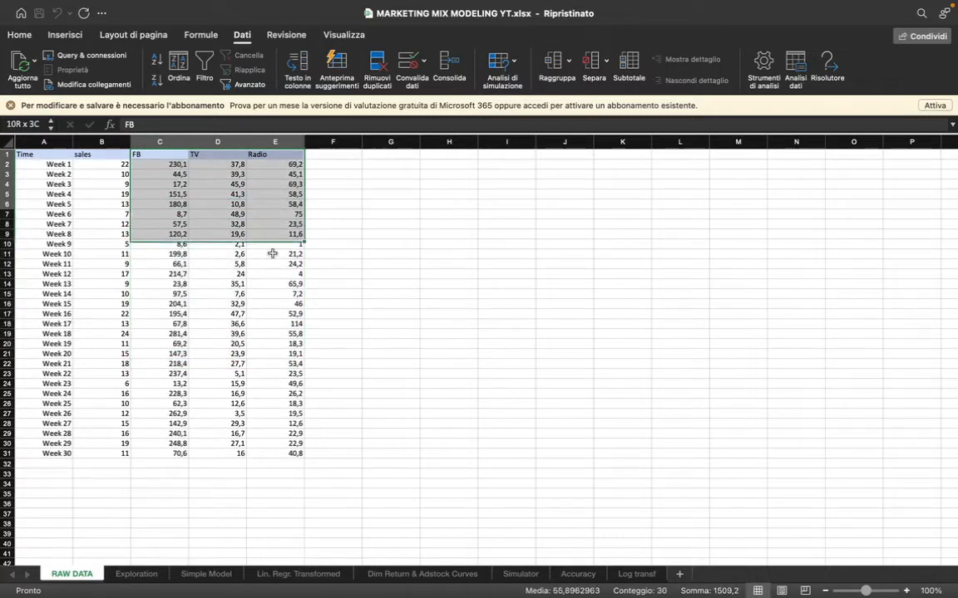
left_click(276, 392)
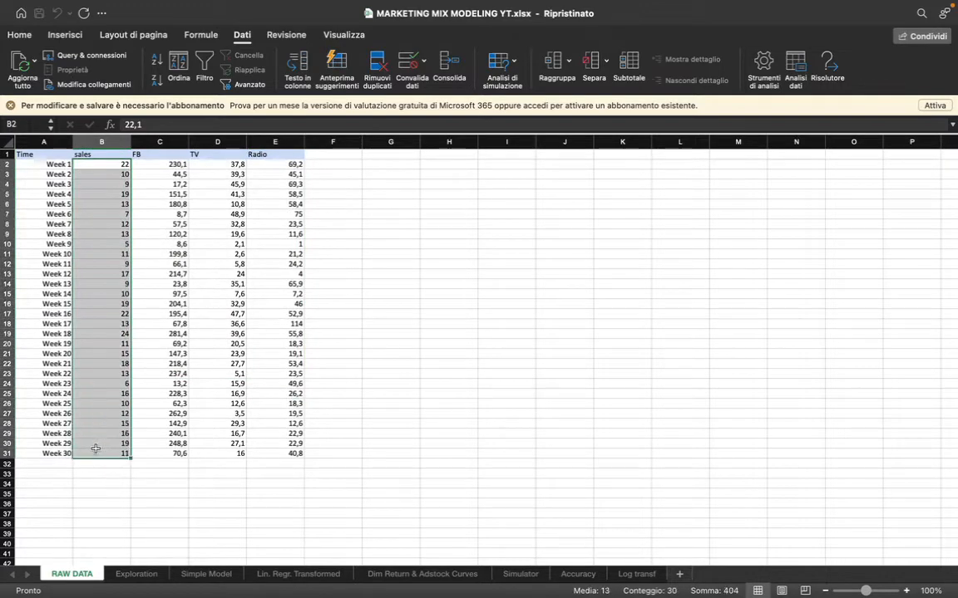
mouse_move(175, 515)
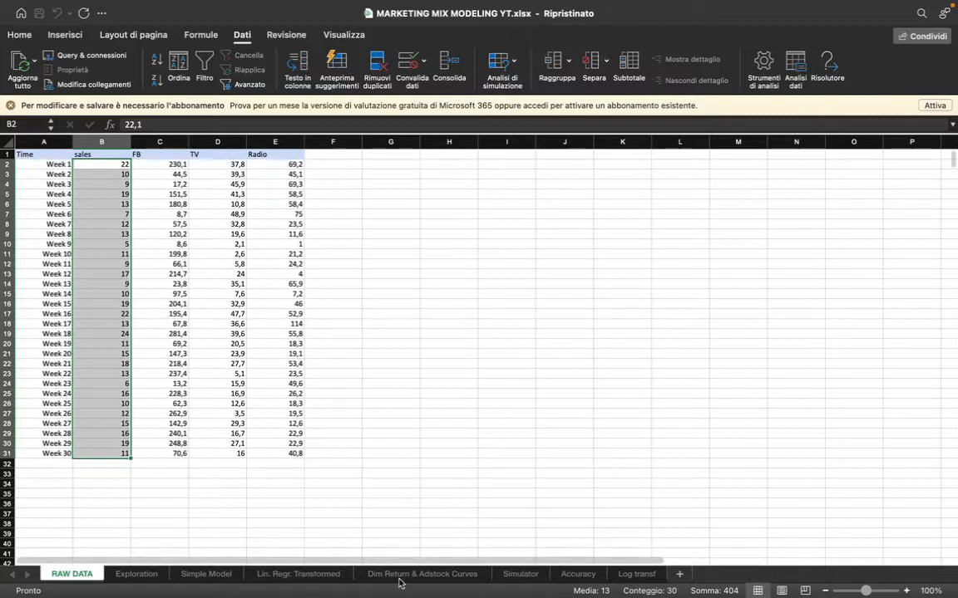
left_click(422, 573)
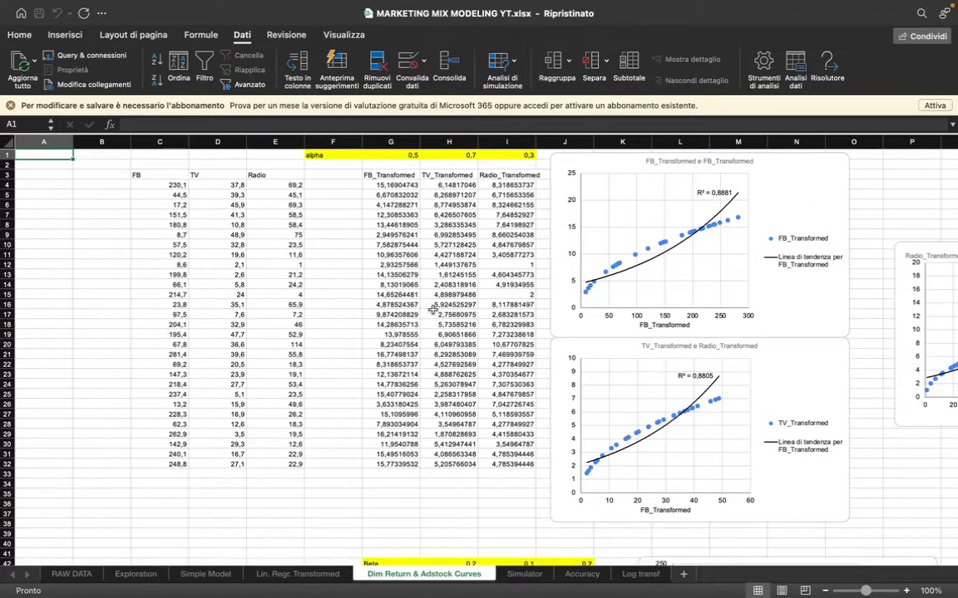
Step: Return to the Lin. Regr. Transformed sheet and select a cell in the data table
left_click(296, 575)
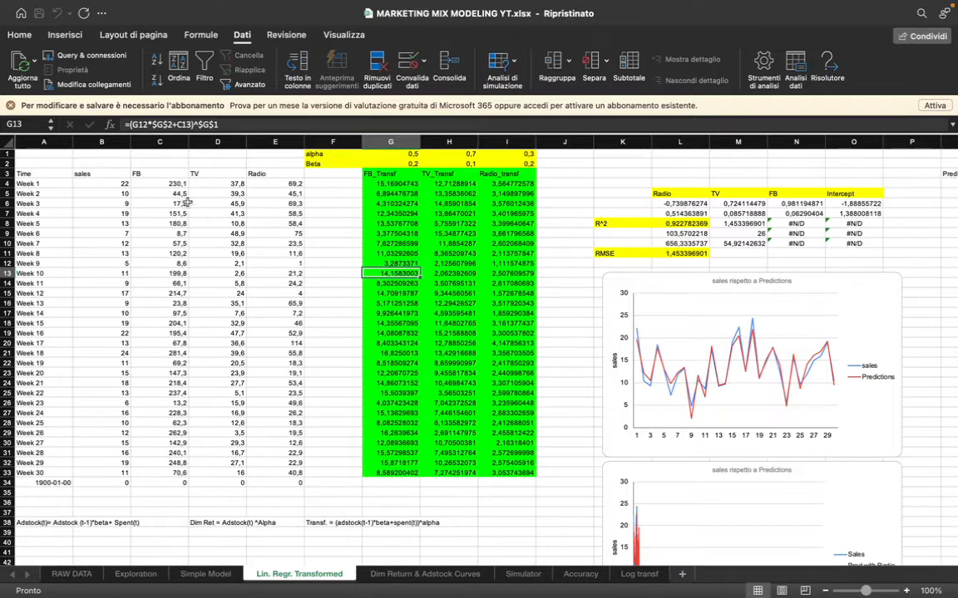
left_click(274, 193)
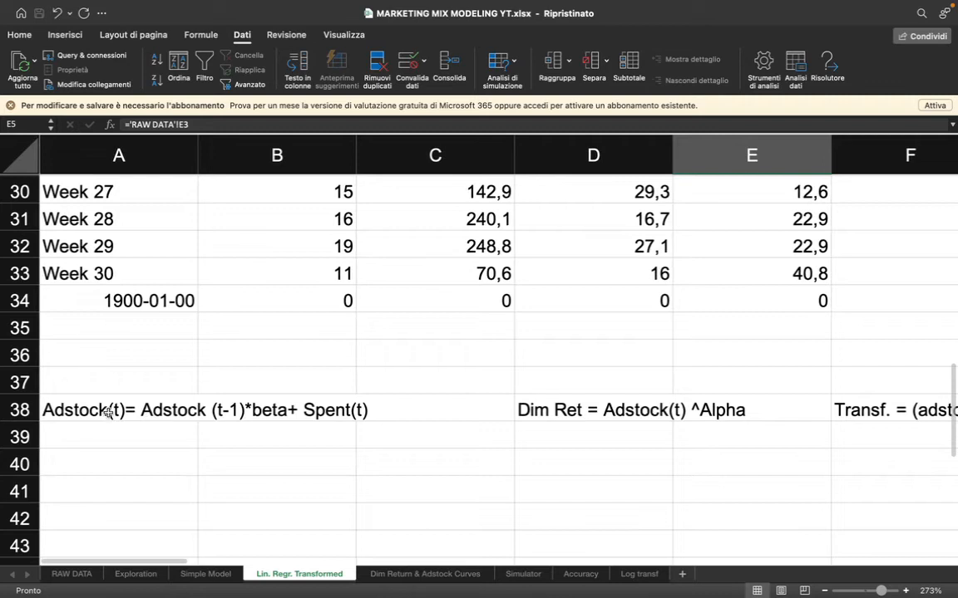
mouse_move(186, 419)
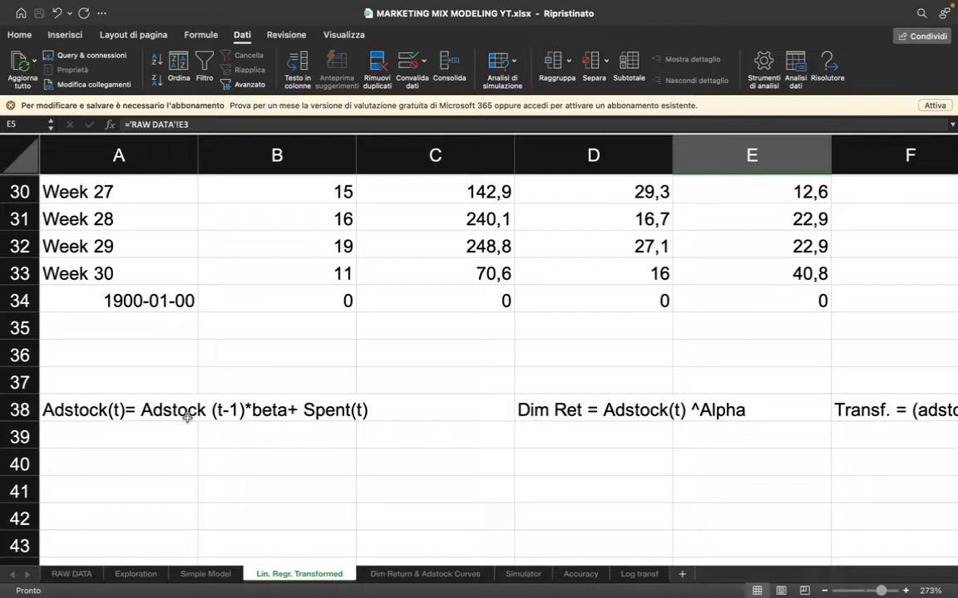
mouse_move(399, 417)
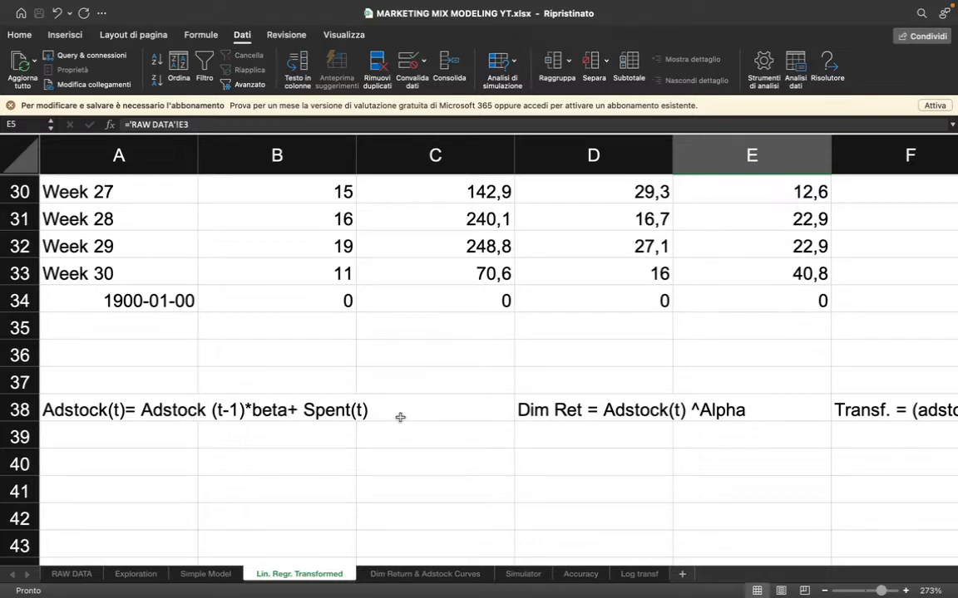
mouse_move(615, 416)
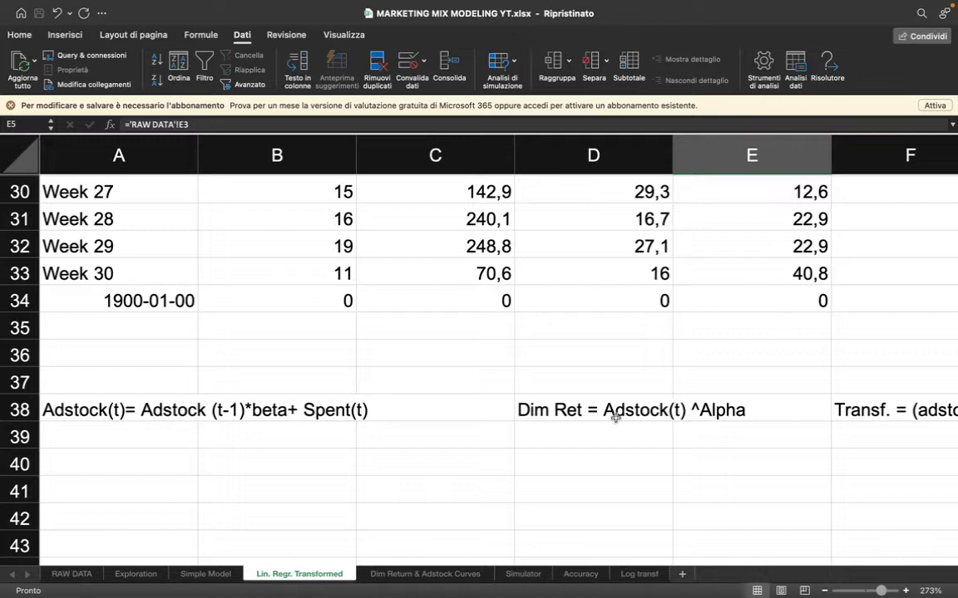
scroll("right", 3)
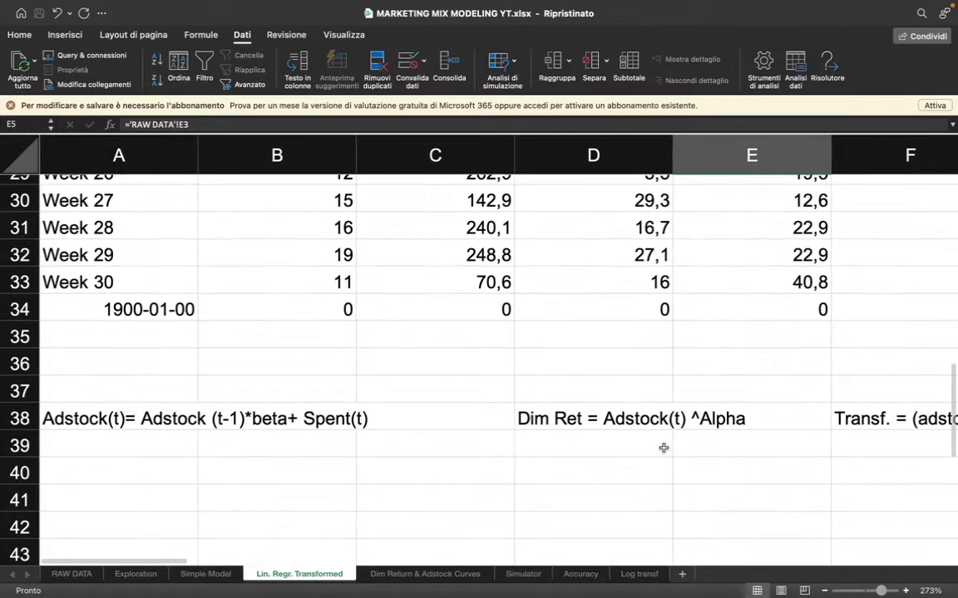
scroll("right", 3)
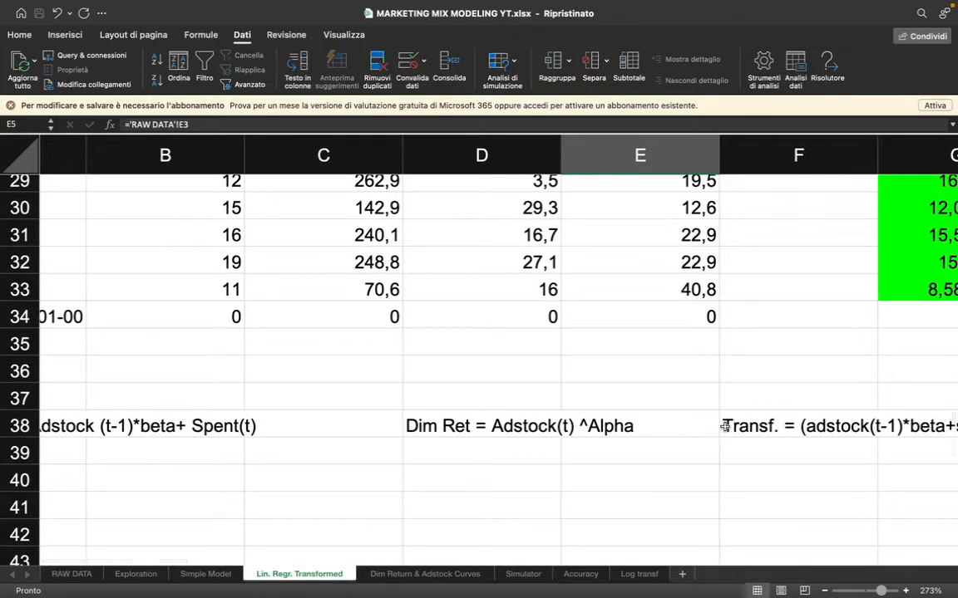
scroll("right", 3)
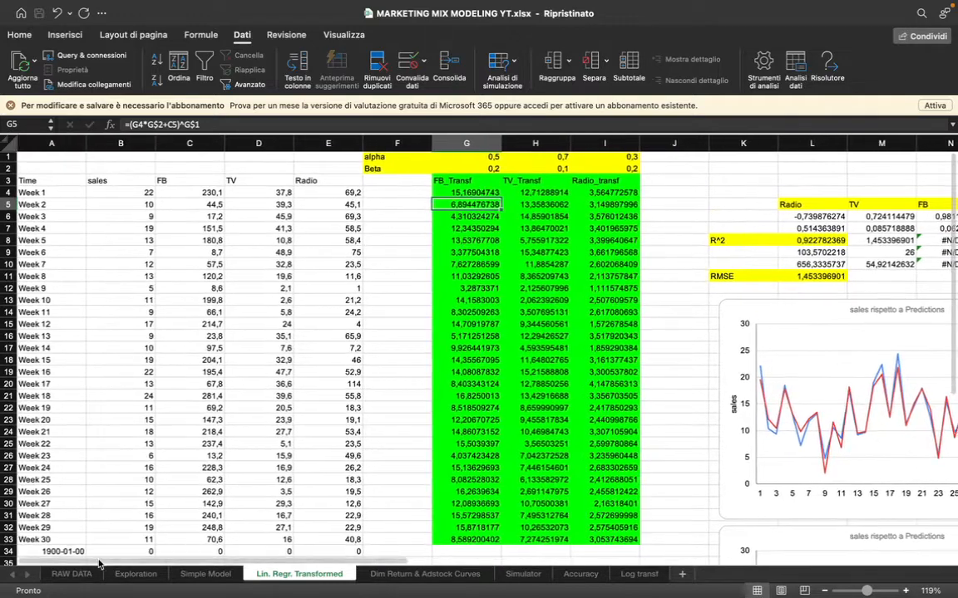
mouse_move(701, 286)
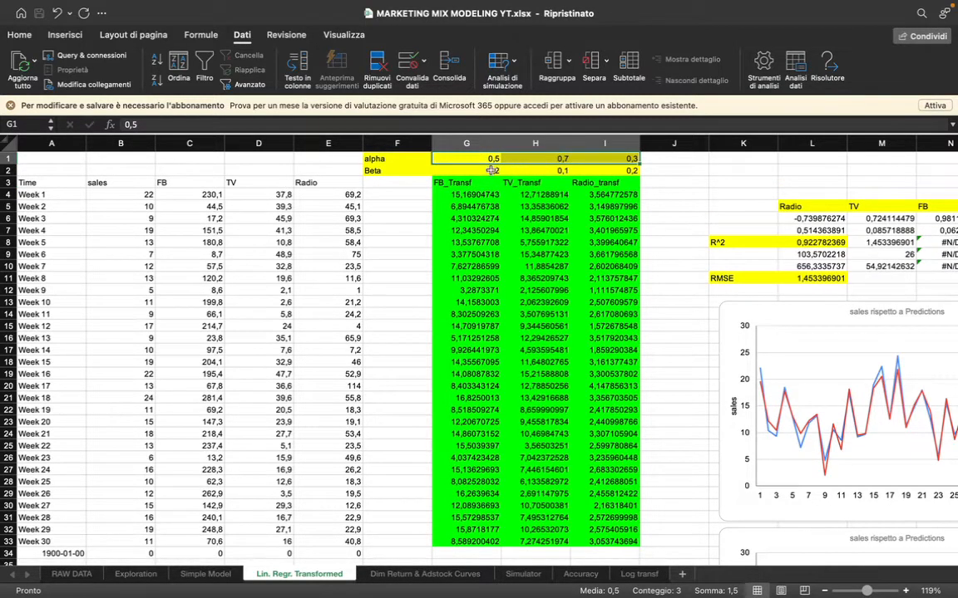
Step: Enter beta 0,1 and alpha 1 for the channels, checking the REGR.LIN formula in L6 as R² recalculates
type("0,1")
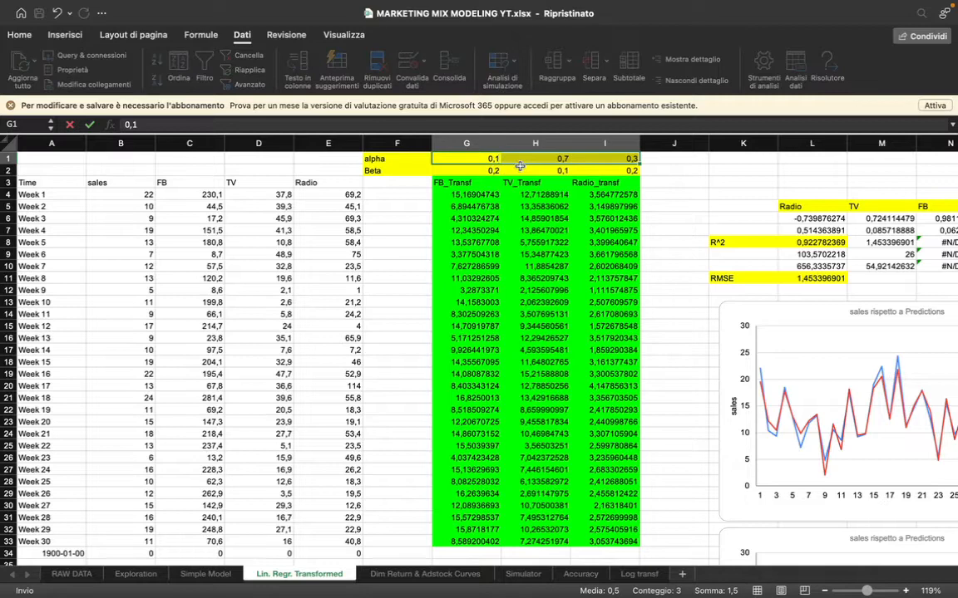
left_click(535, 159)
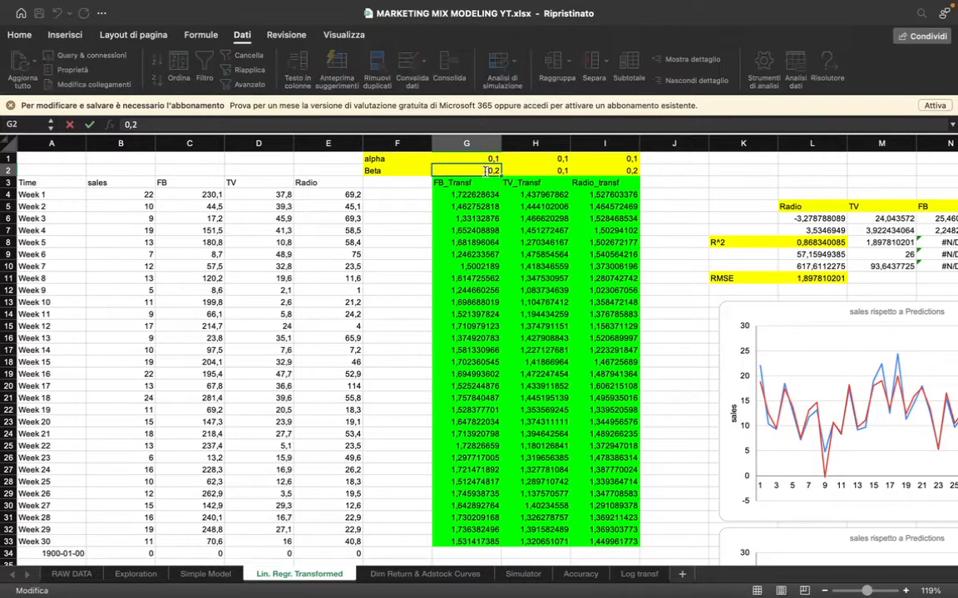
type("1")
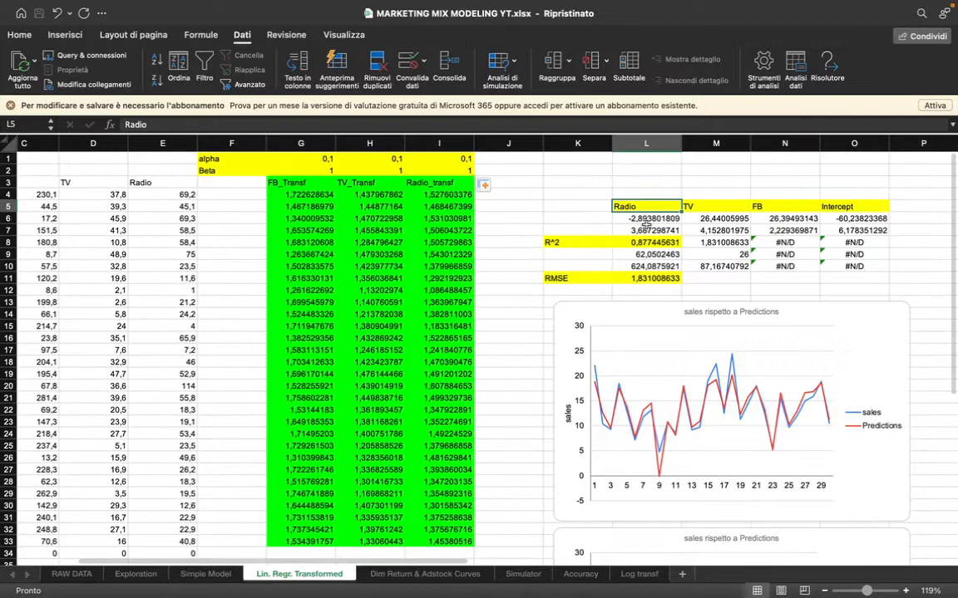
left_click(645, 218)
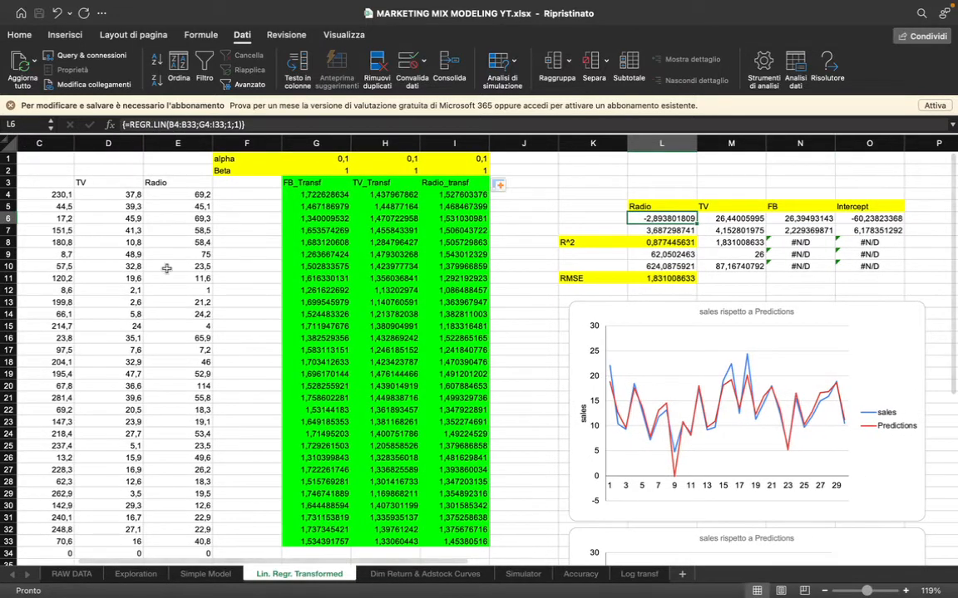
scroll("left", 3)
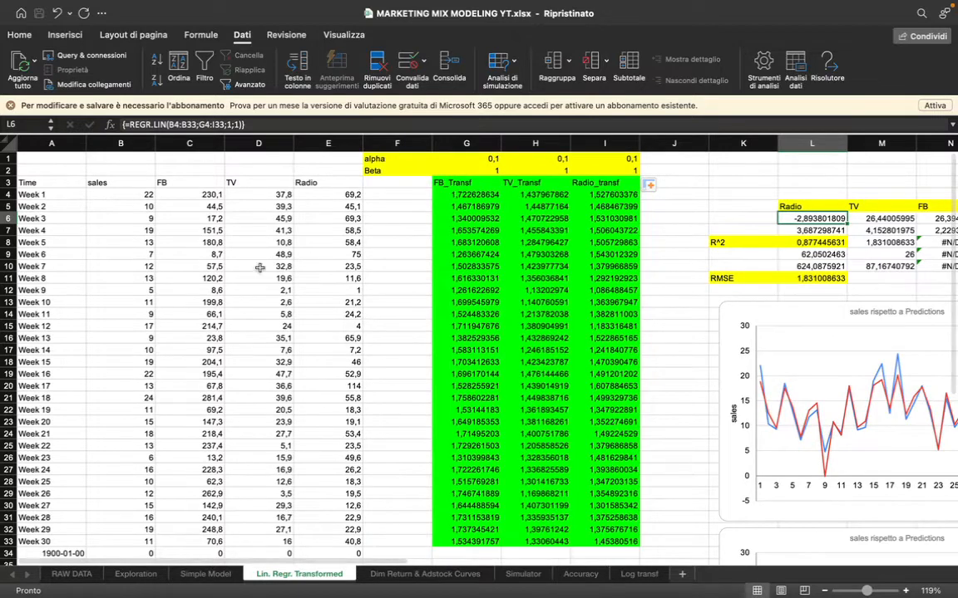
mouse_move(648, 494)
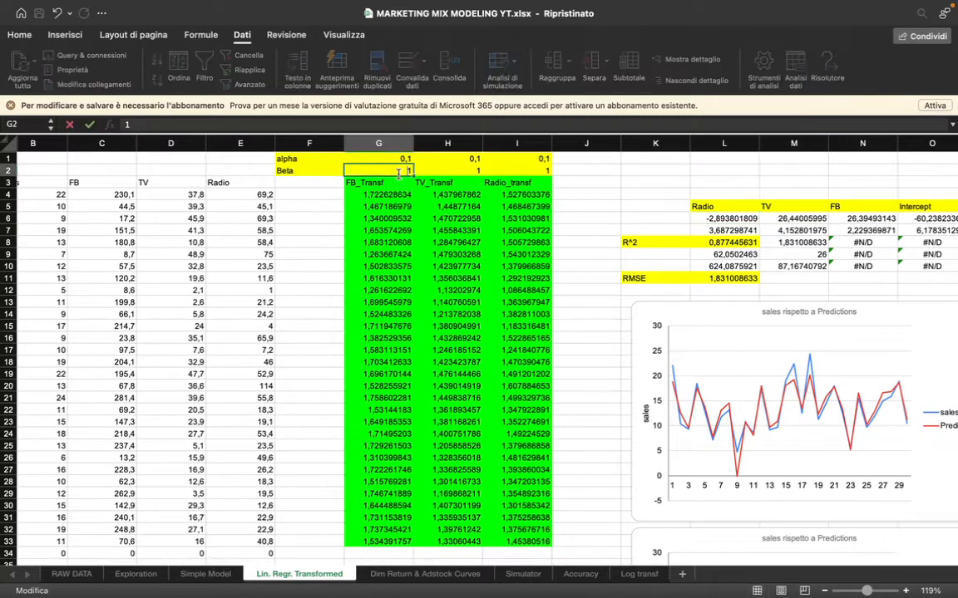
left_click(379, 159)
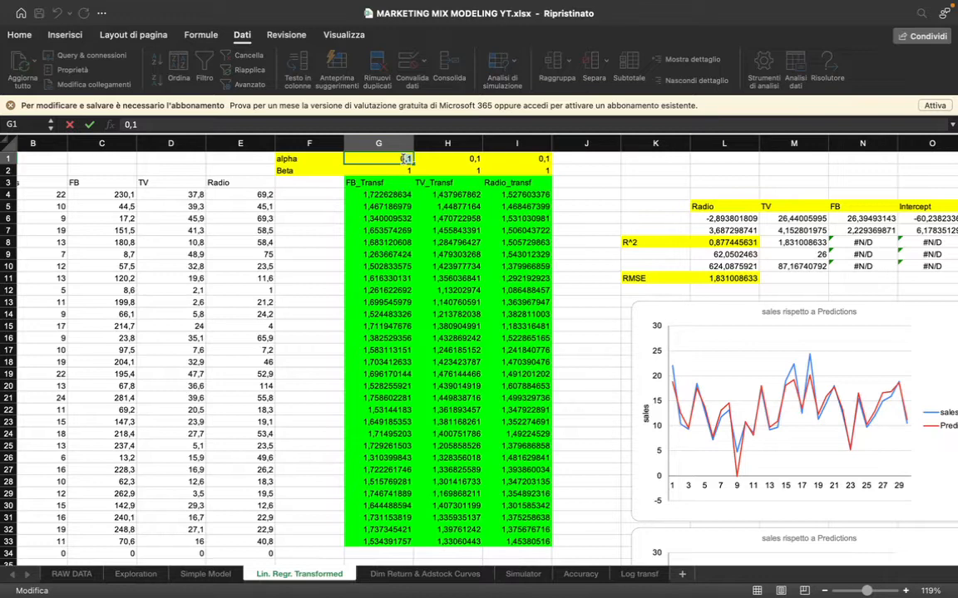
key("Return")
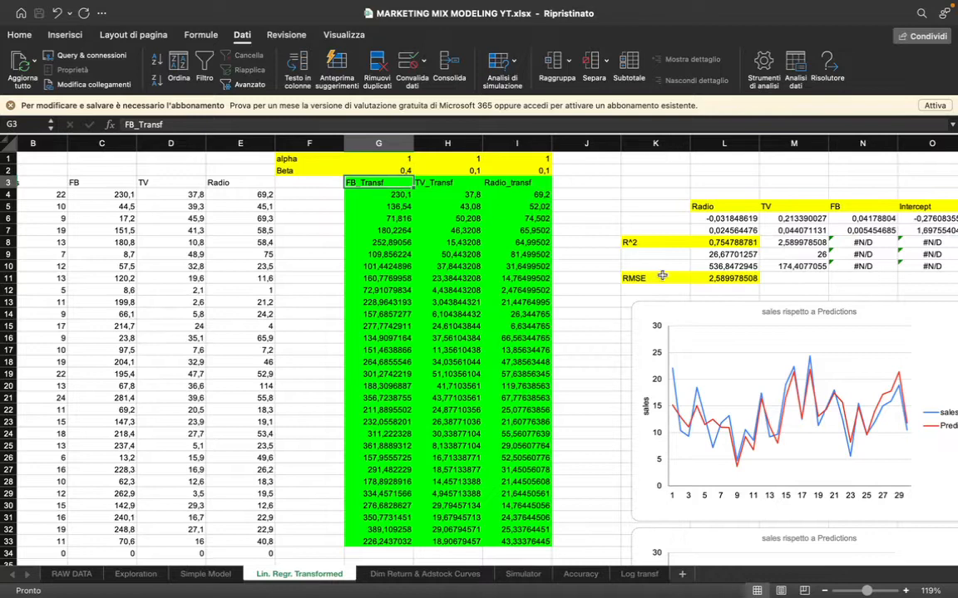
Step: Lower FB beta in G2 to 0,05 and FB alpha in G1 to 0,7, raising R² in L8 to about 0.91
left_click(379, 169)
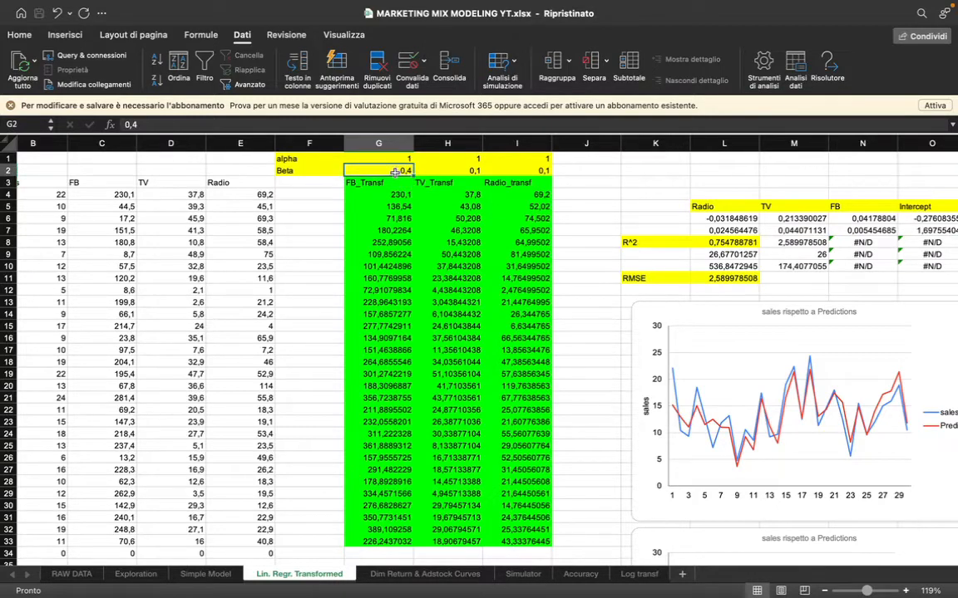
left_click(379, 181)
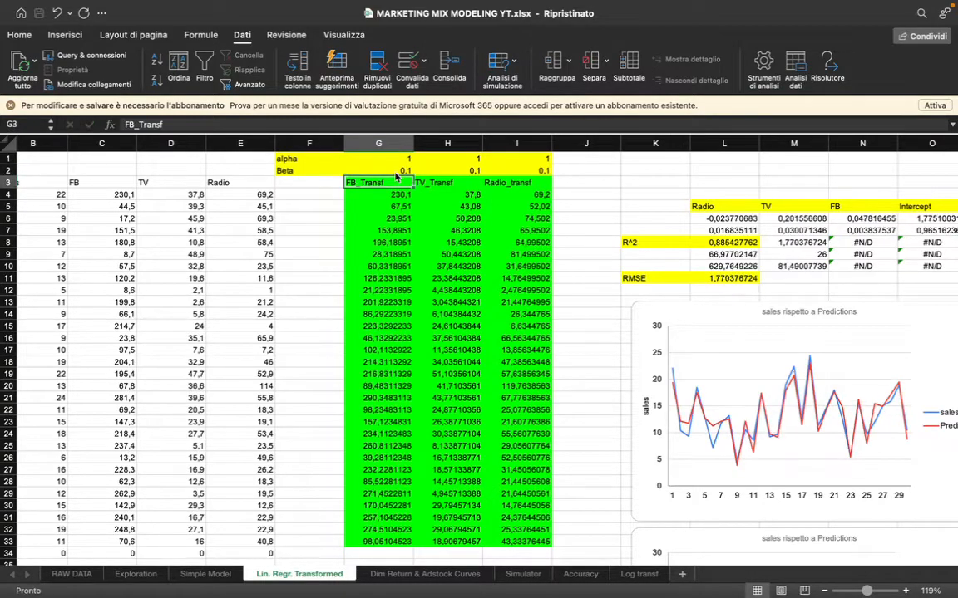
left_click(379, 169)
type("0,05")
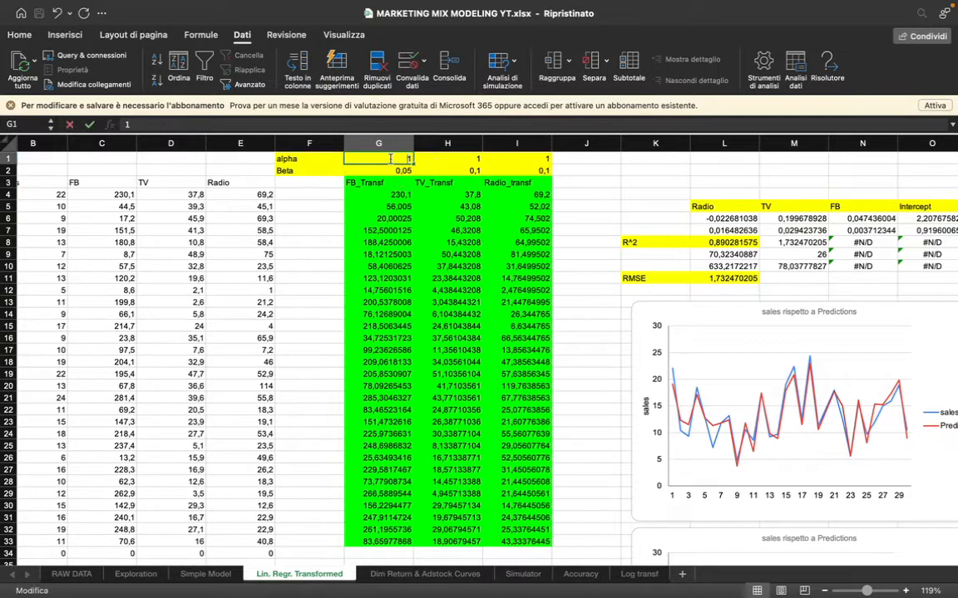
type("0,7")
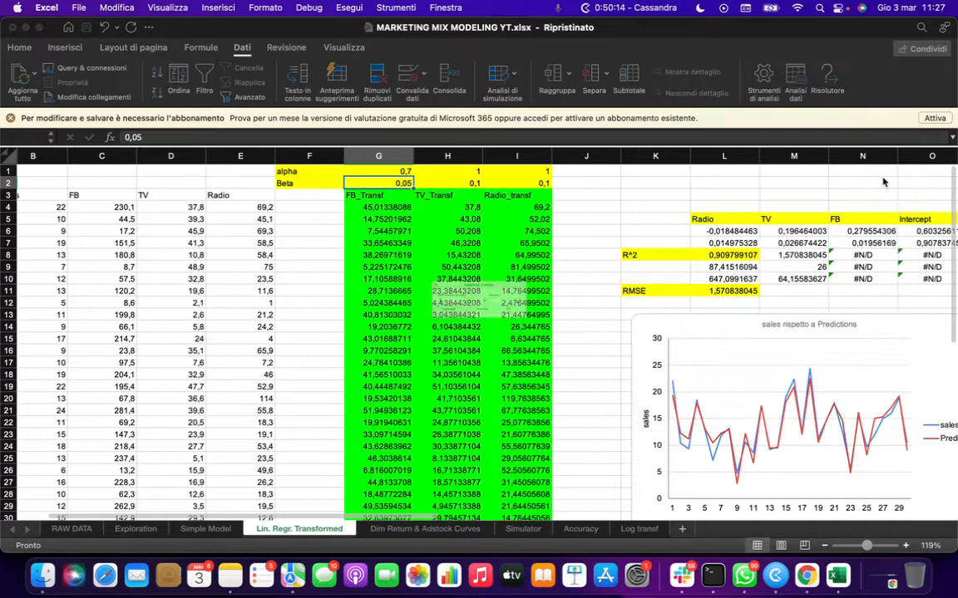
Step: In Solver, maximise $L$8 by varying $G$1:$I$2 between 0,00001 and 1 with GRG Nonlinear
left_click_drag(379, 169, 515, 181)
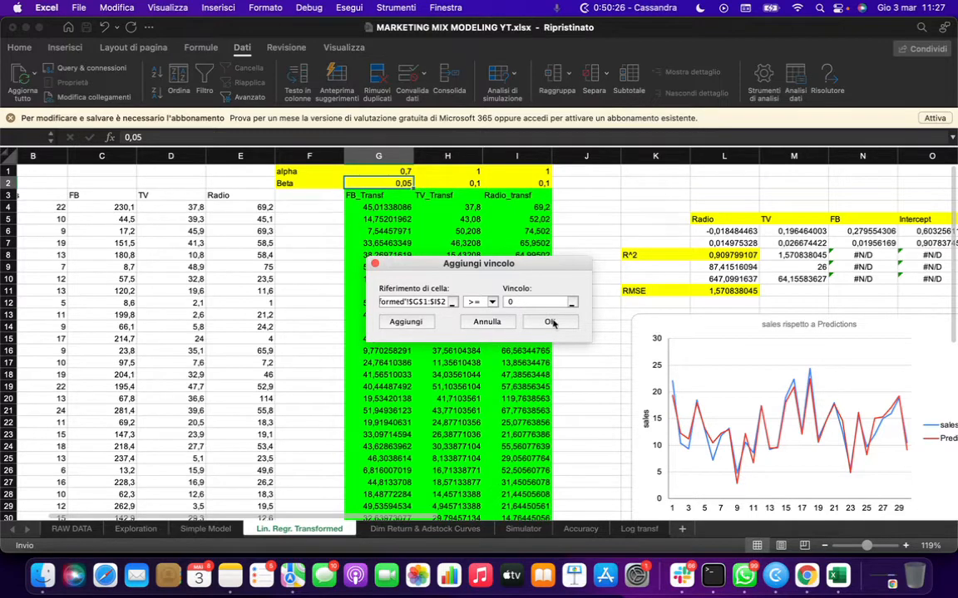
type("0,0")
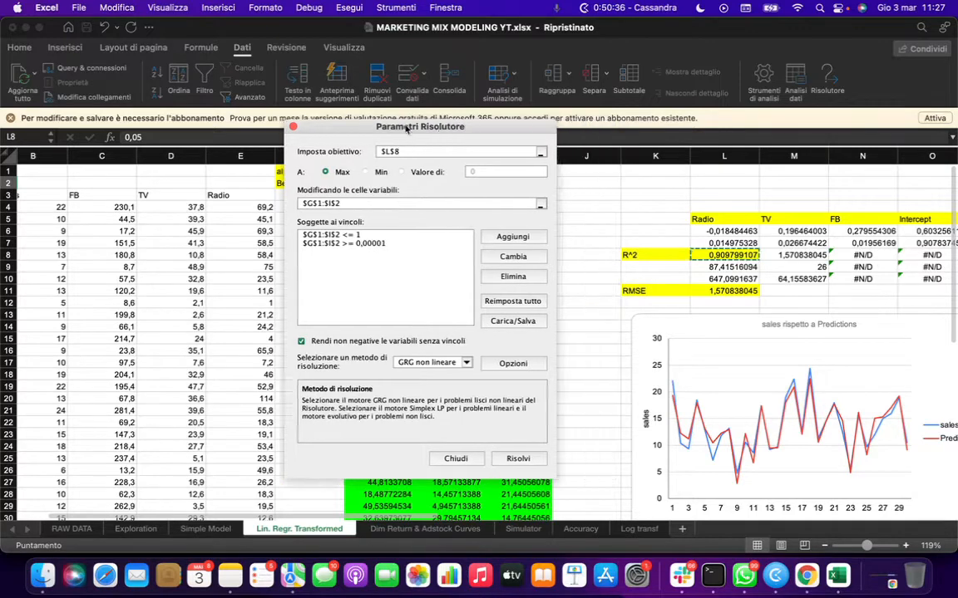
left_click_drag(419, 127, 290, 110)
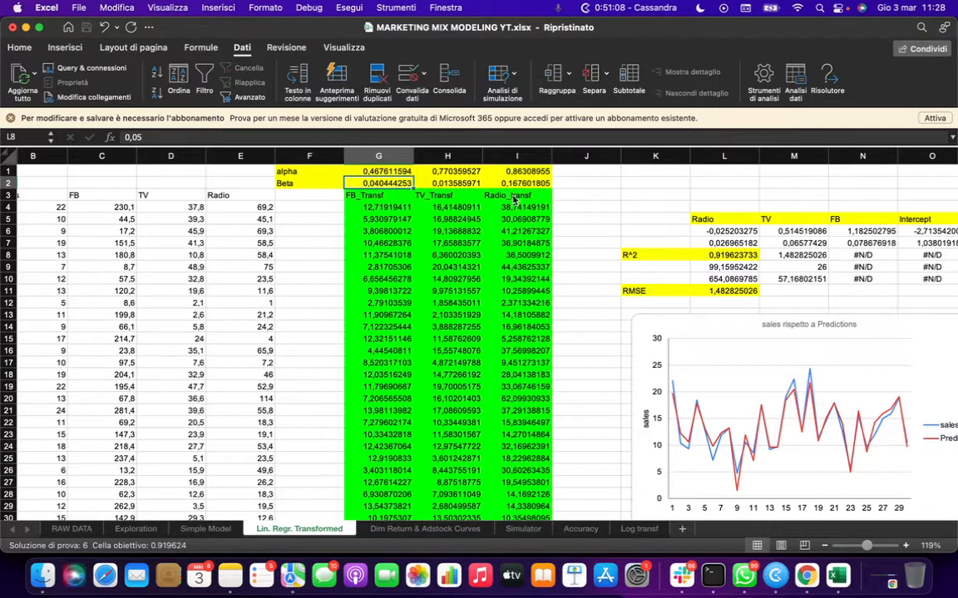
mouse_move(589, 241)
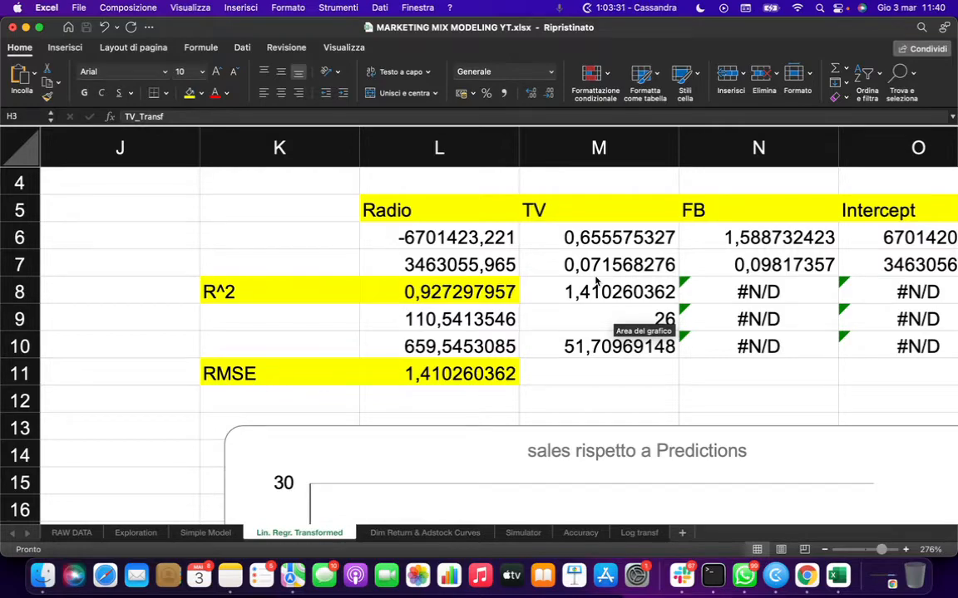
scroll("down", 3)
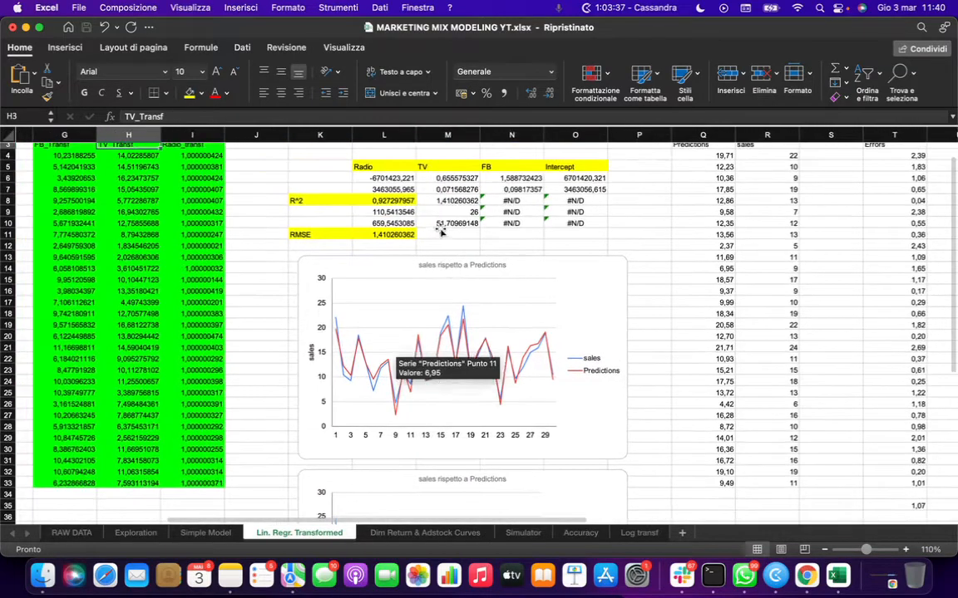
mouse_move(441, 233)
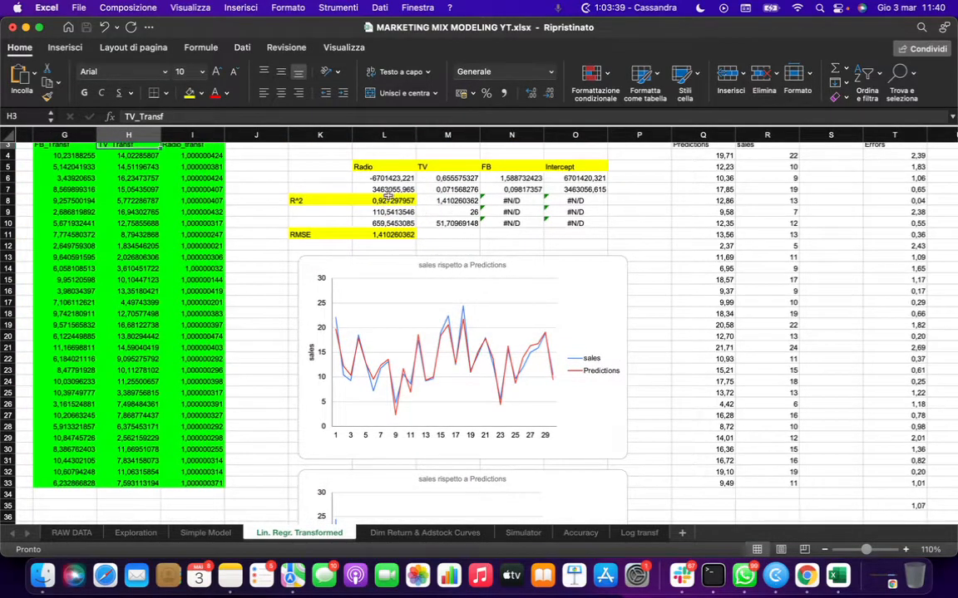
scroll("left", 3)
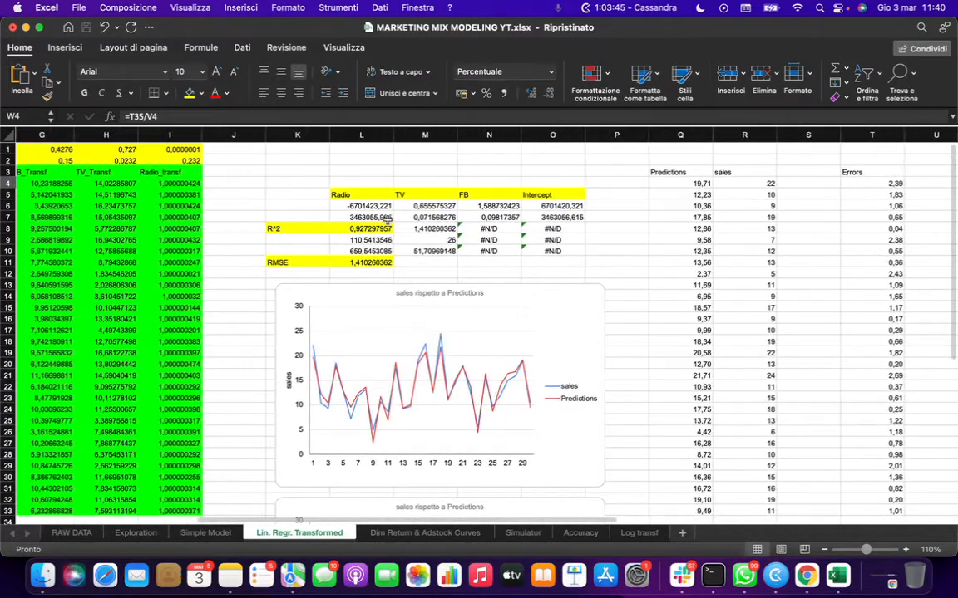
left_click(362, 228)
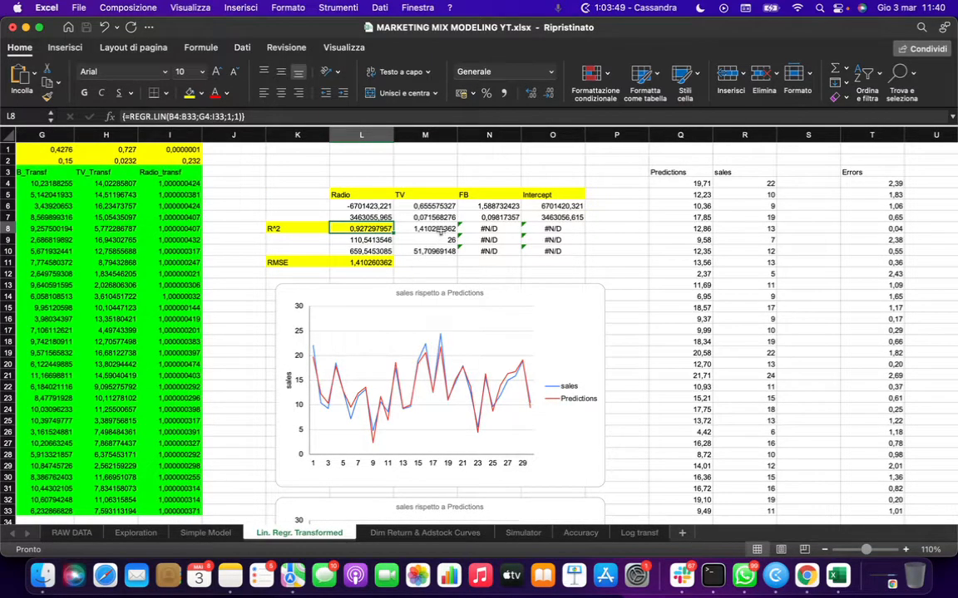
left_click(425, 229)
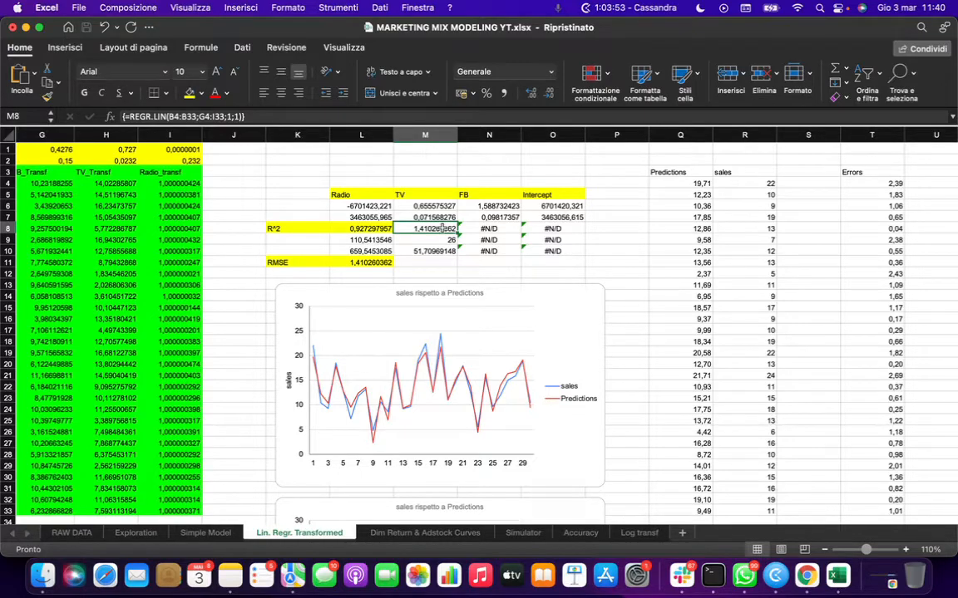
scroll("left", 3)
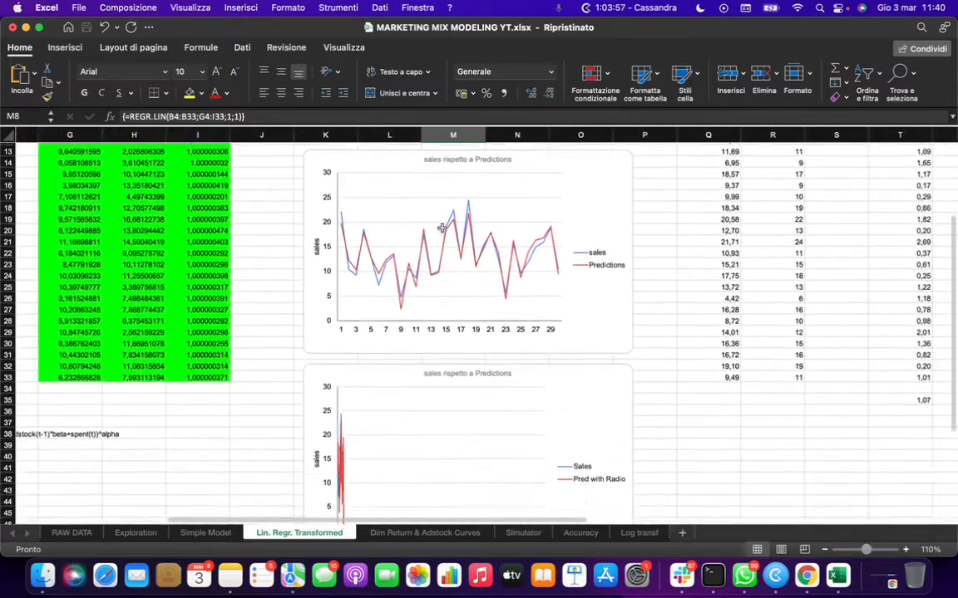
scroll("up", 3)
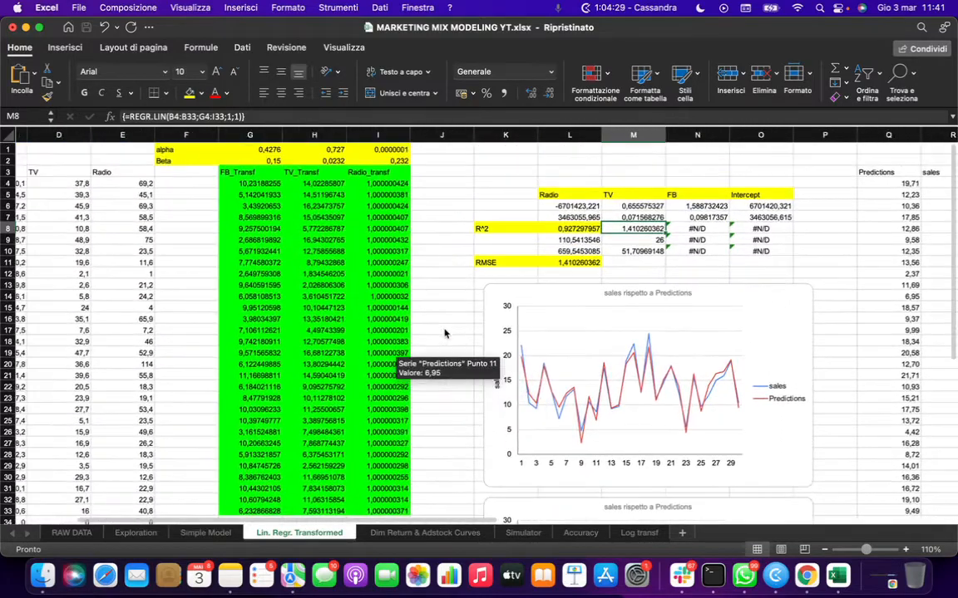
scroll("left", 3)
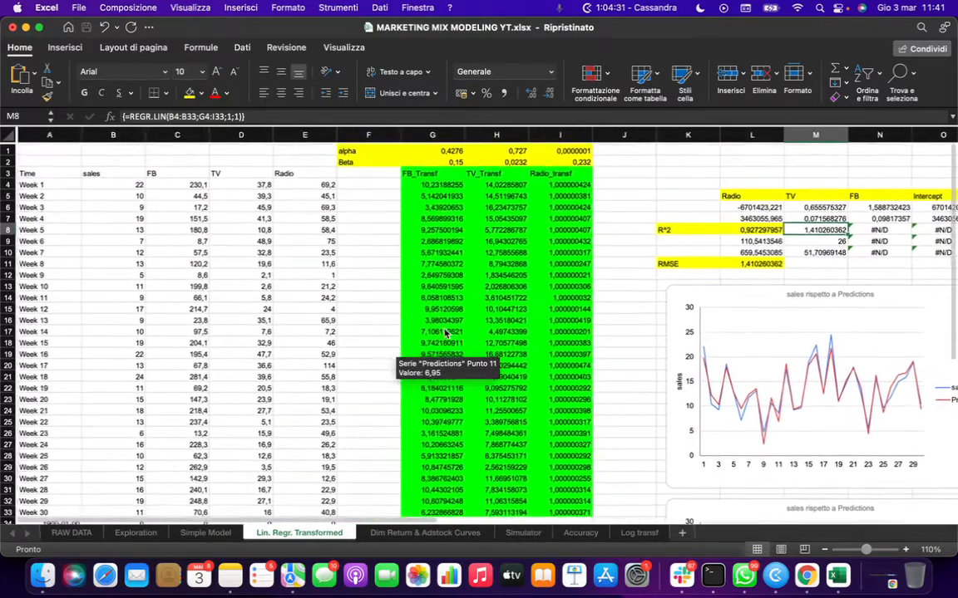
scroll("right", 3)
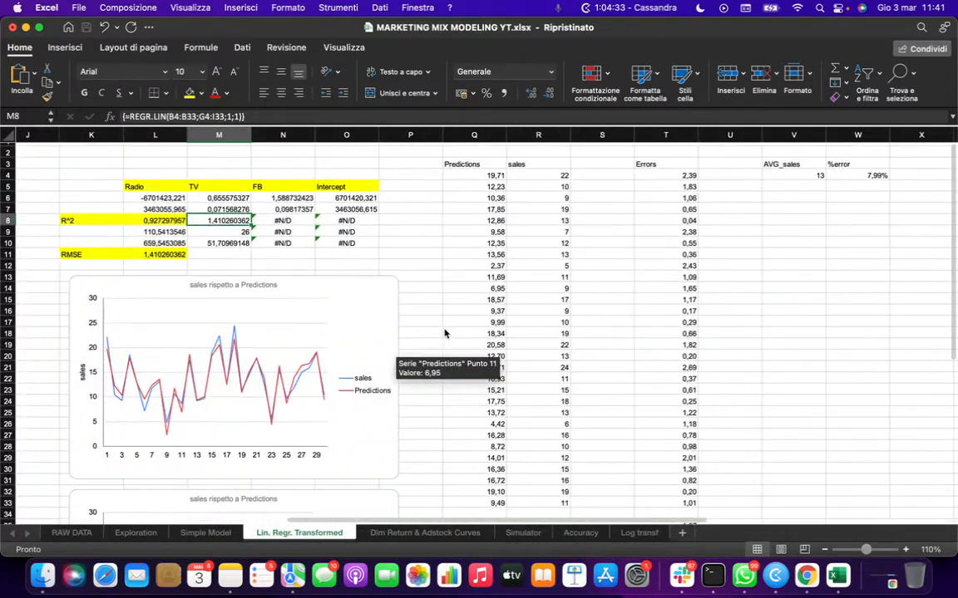